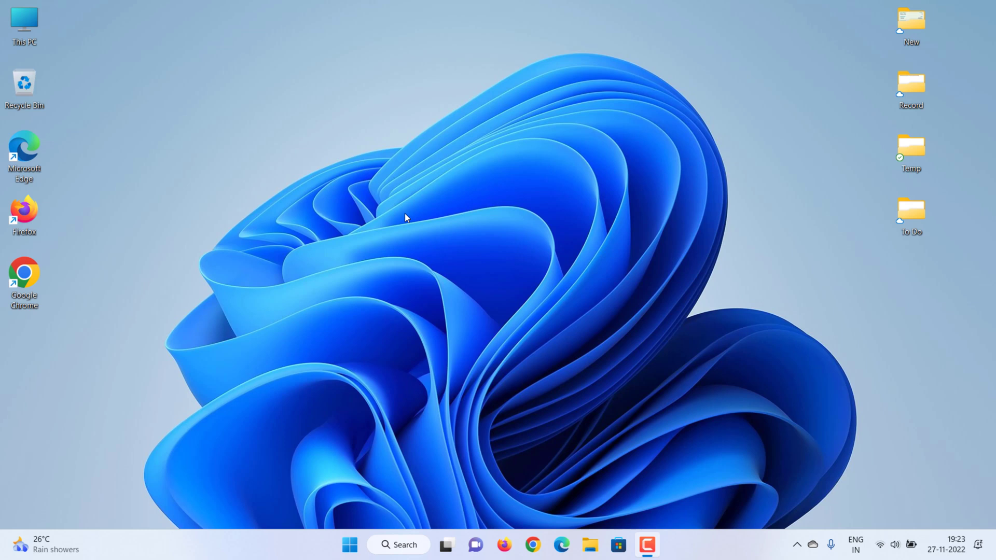
{"action": "mouse_move", "coordinate": [346, 539]}
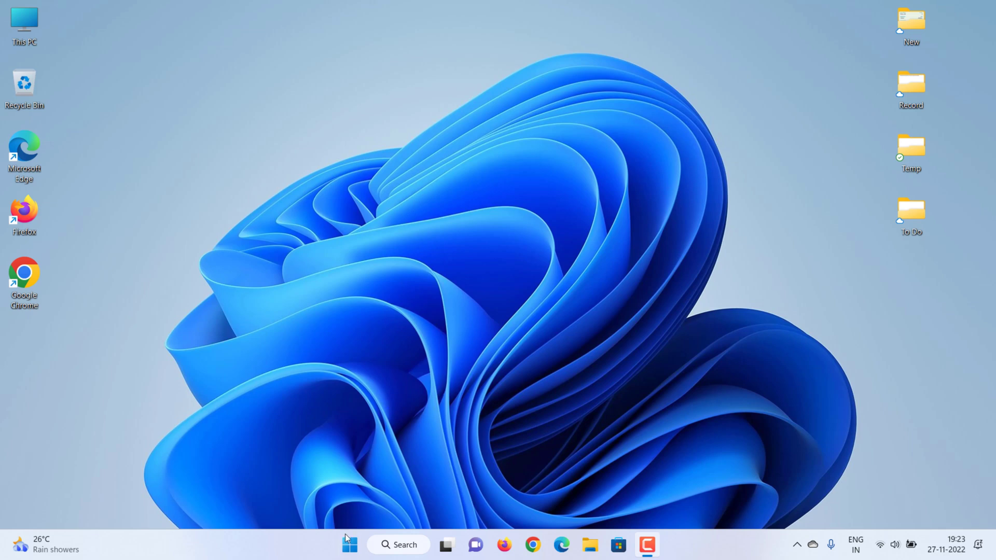
- Launch the Settings app from the Start menu's pinned apps
{"action": "left_click", "coordinate": [349, 545]}
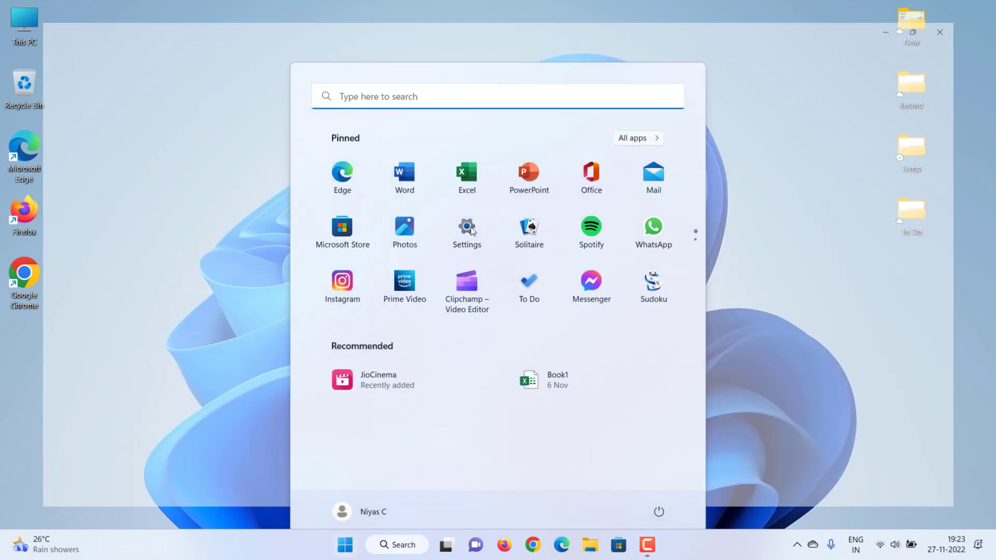
{"action": "left_click", "coordinate": [465, 227]}
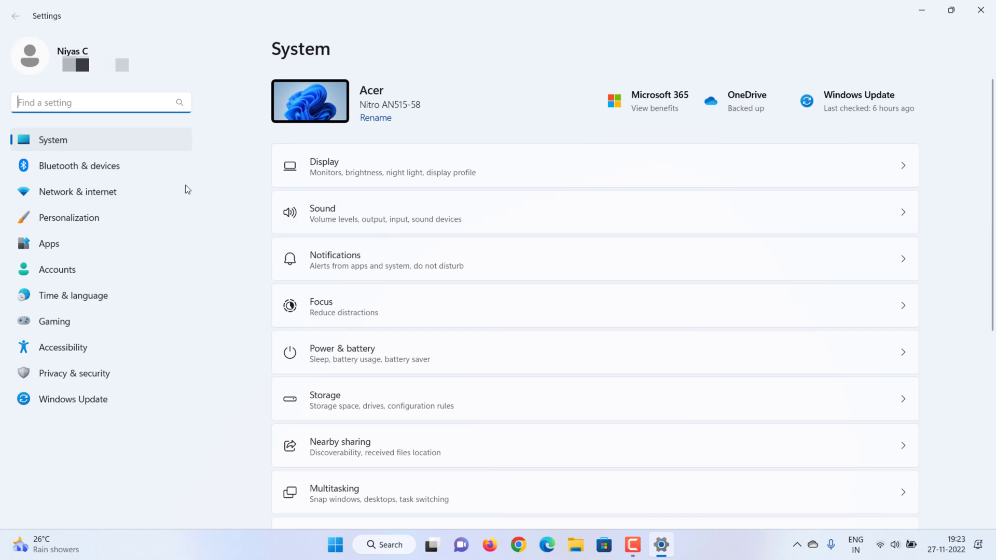
- Go to Bluetooth & devices to reach the Canon LBP2900 printer properties
{"action": "left_click", "coordinate": [79, 165]}
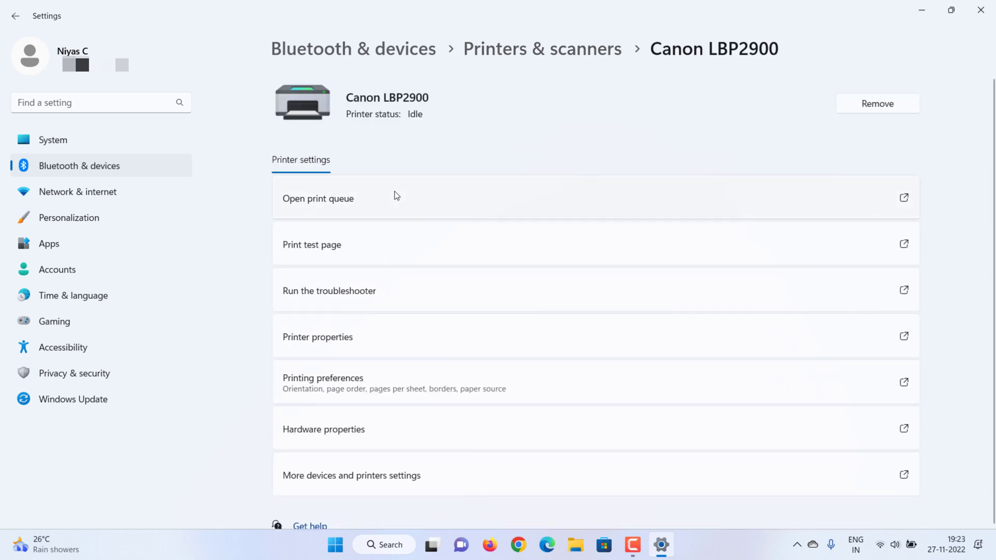
{"action": "mouse_move", "coordinate": [298, 338]}
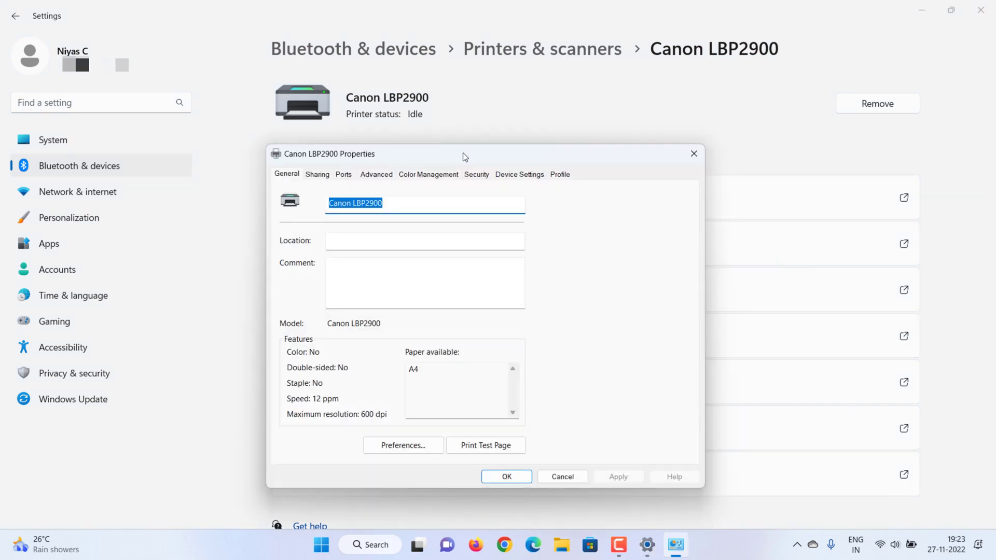
- Enable 'Share this printer' for the Canon LBP2900 in its Sharing settings and apply it
{"action": "left_click", "coordinate": [317, 174]}
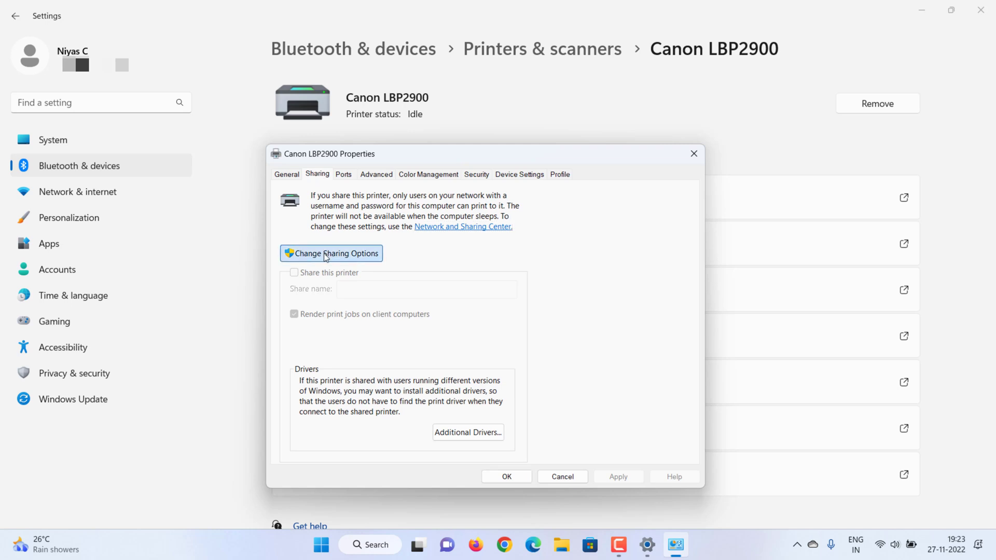
{"action": "left_click", "coordinate": [330, 253]}
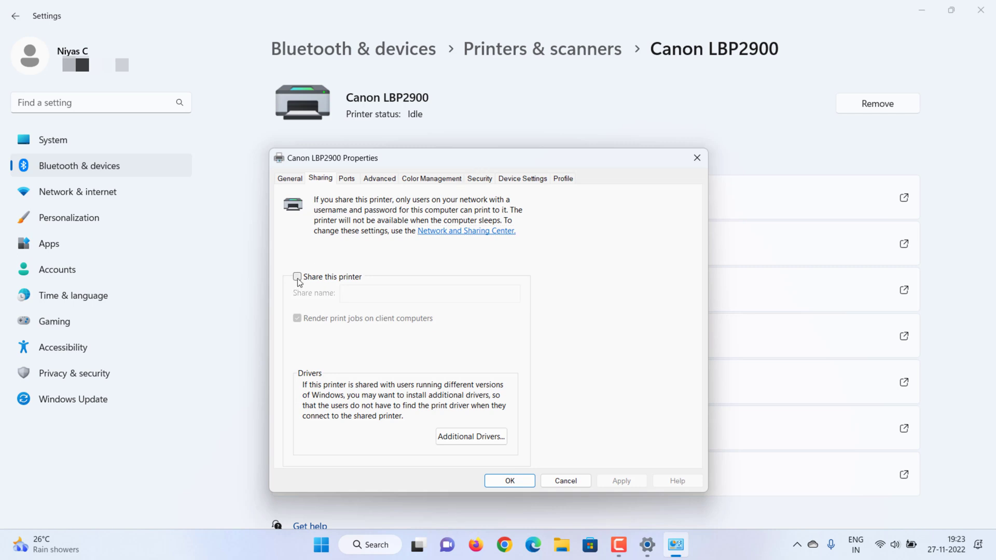
{"action": "left_click", "coordinate": [297, 276]}
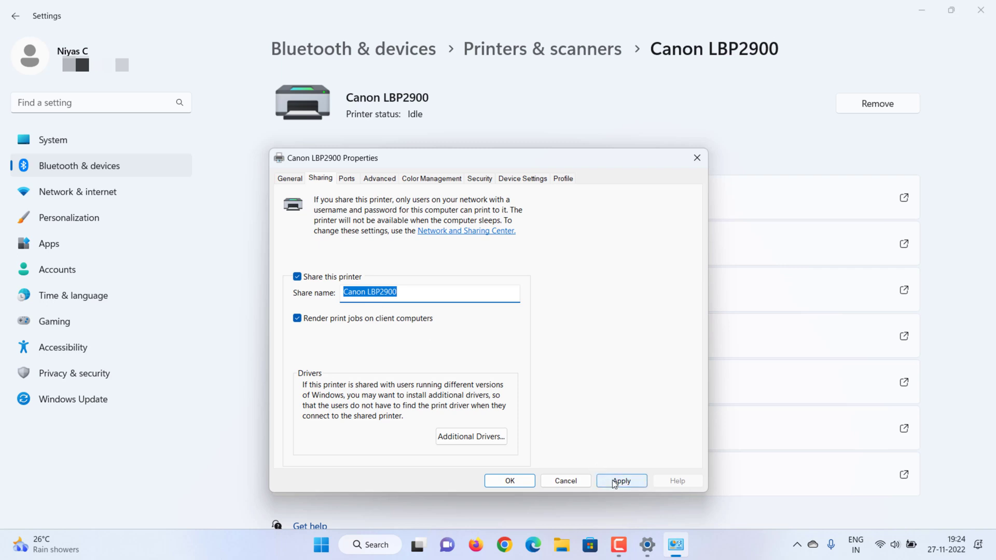
{"action": "left_click", "coordinate": [620, 480]}
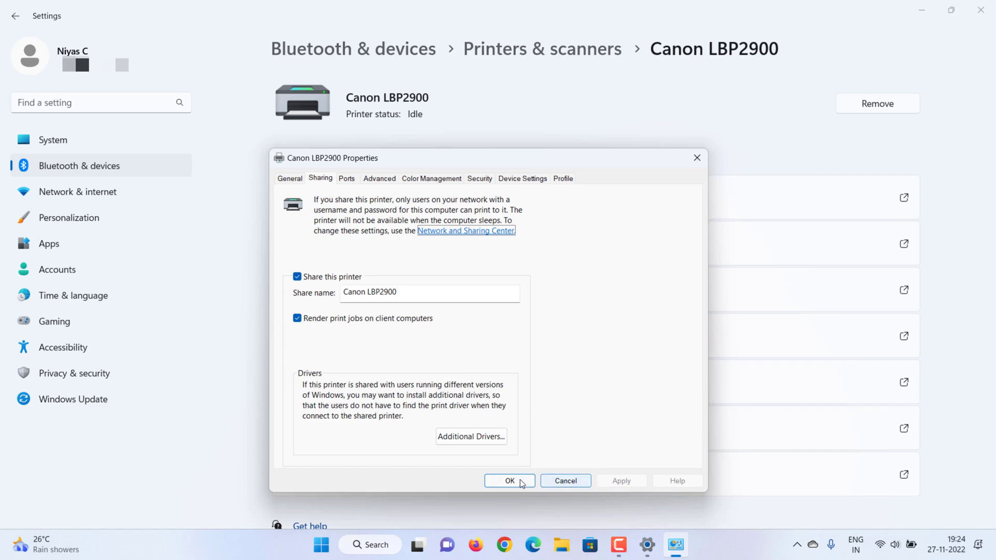
{"action": "left_click", "coordinate": [508, 480]}
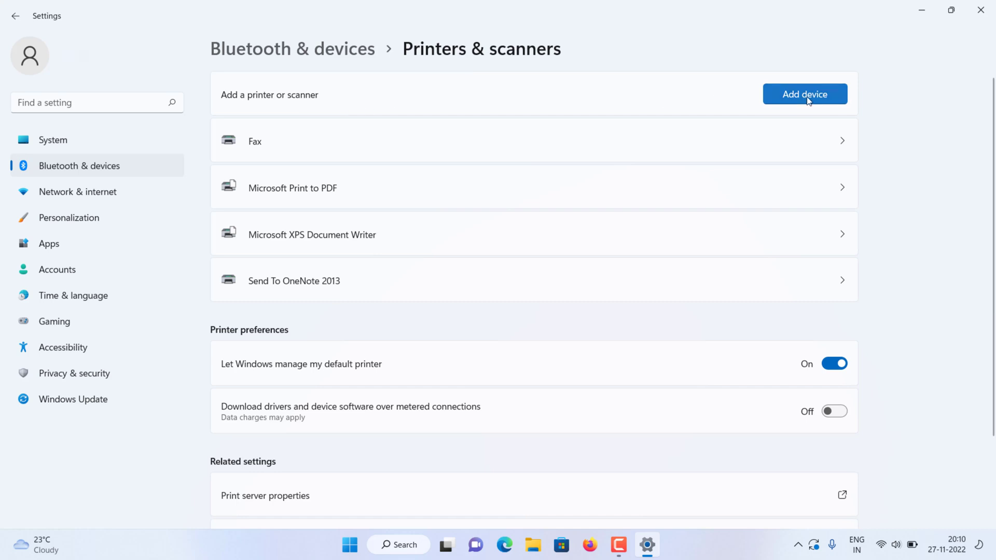
- Start Add device and choose to add an unlisted printer manually
{"action": "left_click", "coordinate": [804, 94]}
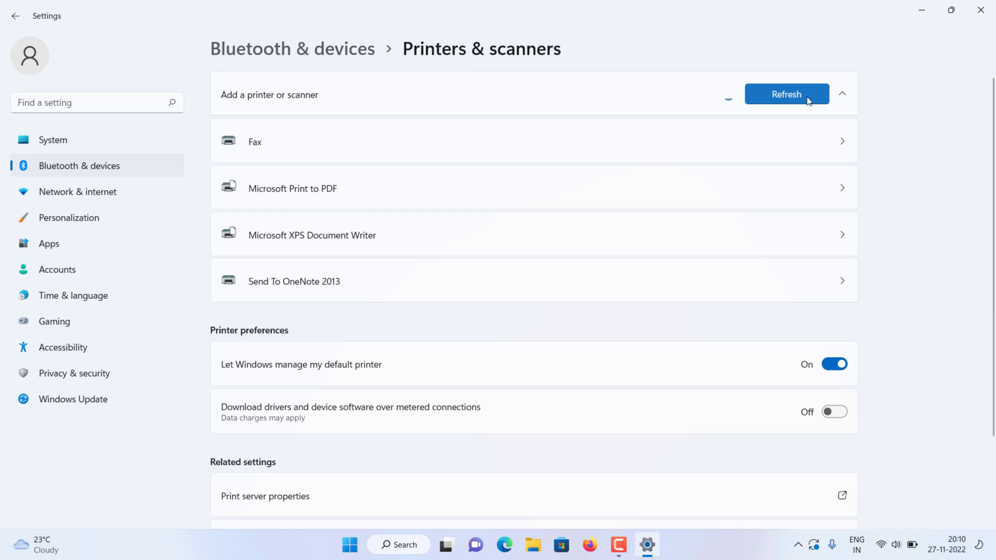
{"action": "left_click", "coordinate": [785, 94]}
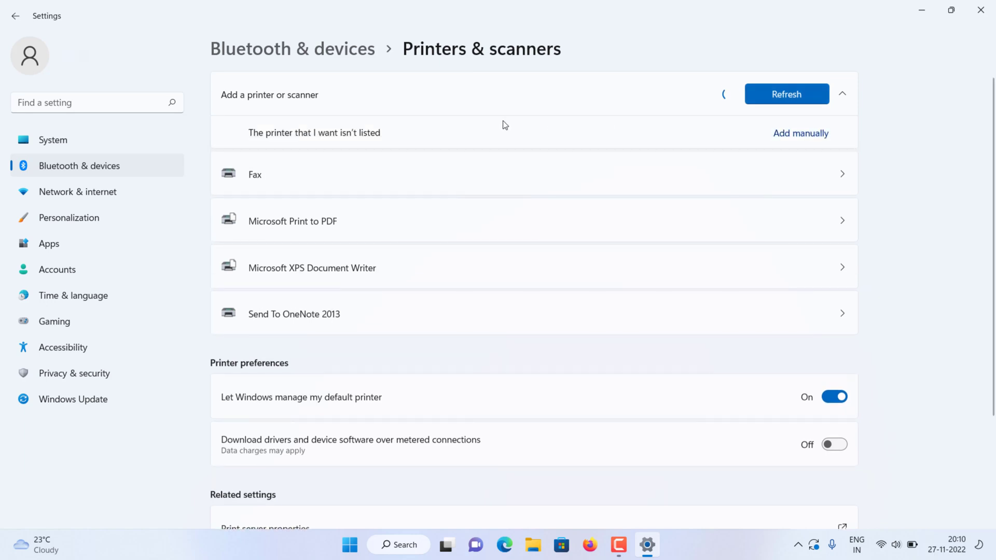
{"action": "mouse_move", "coordinate": [453, 134]}
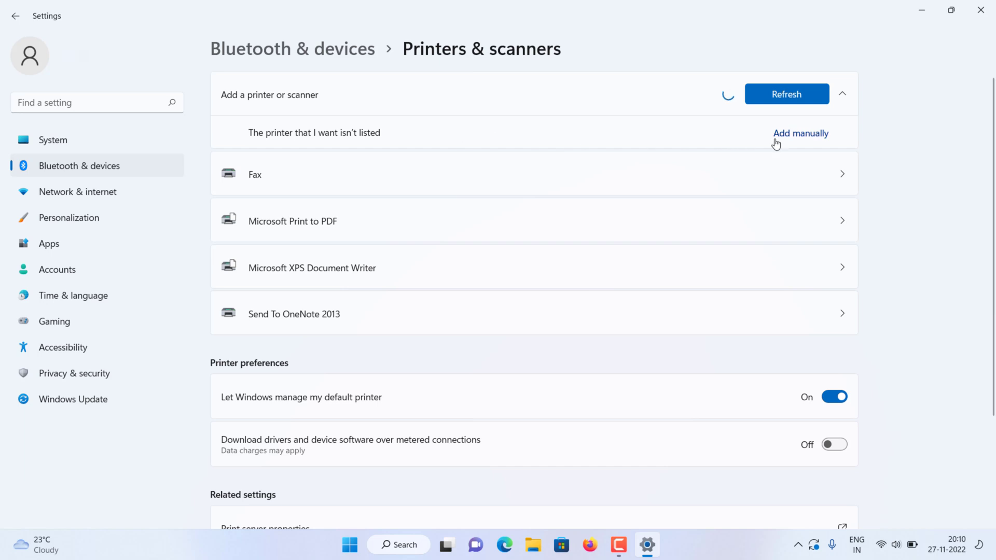
{"action": "left_click", "coordinate": [800, 134]}
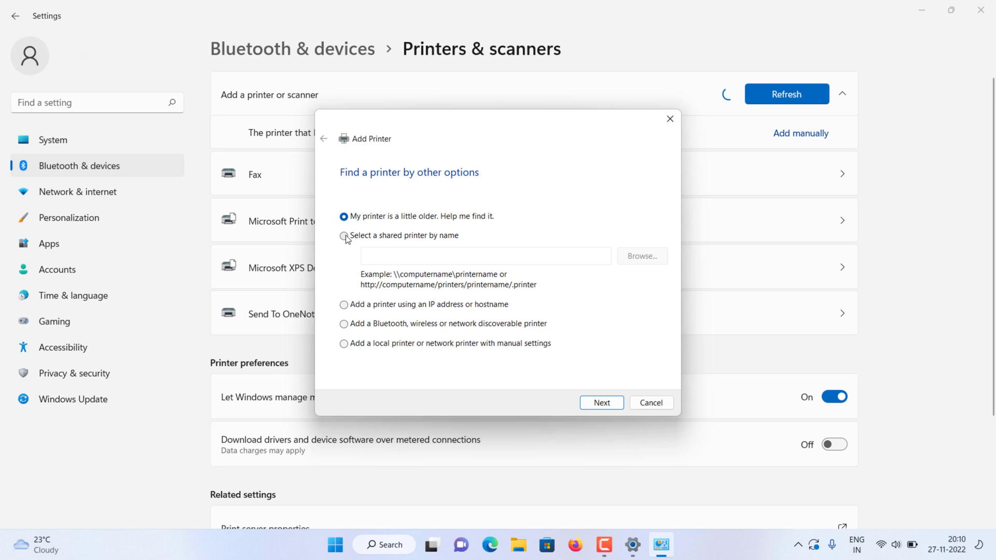
- Connect to the shared printer by name \\acer\canonlbp2900 and continue
{"action": "left_click", "coordinate": [343, 235]}
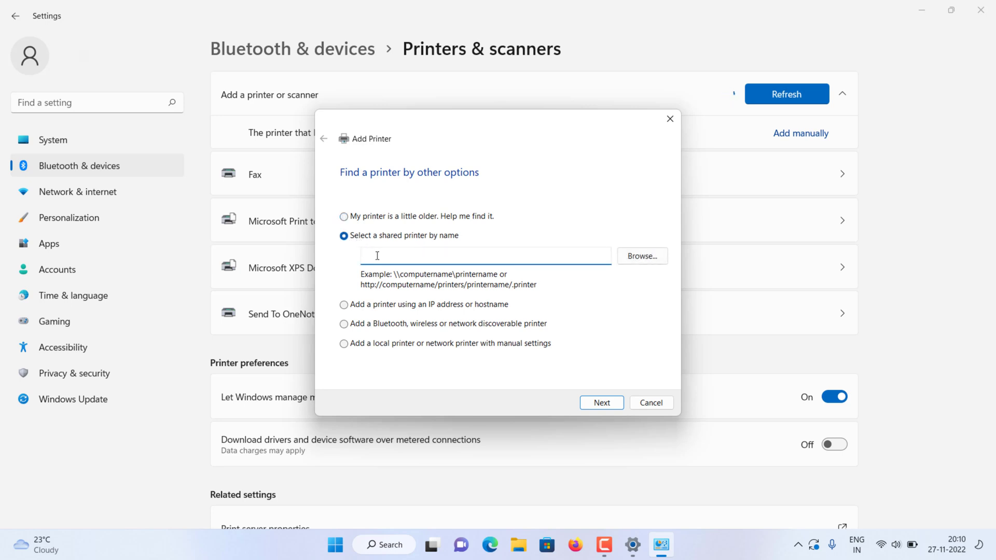
{"action": "type", "text": "\\\\acer"}
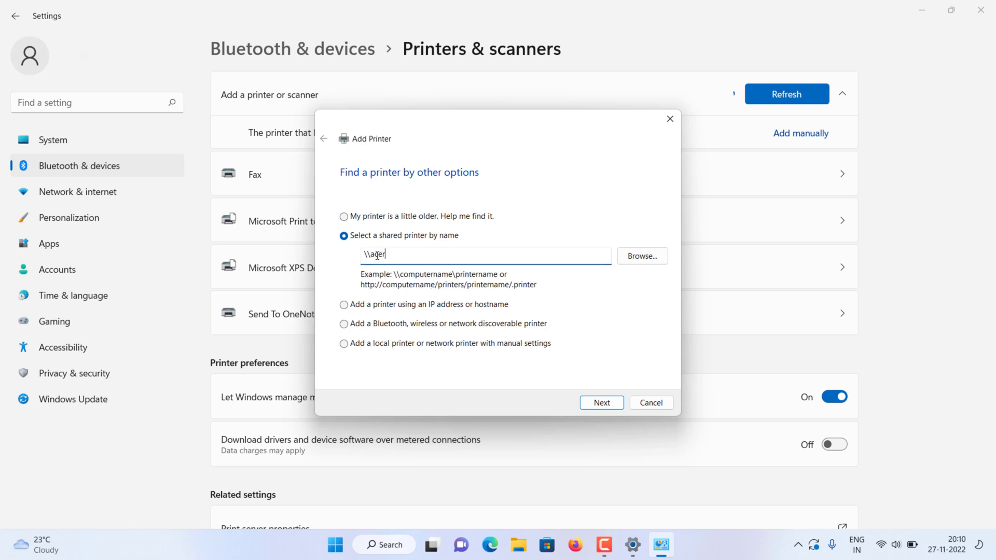
{"action": "type", "text": "\\"}
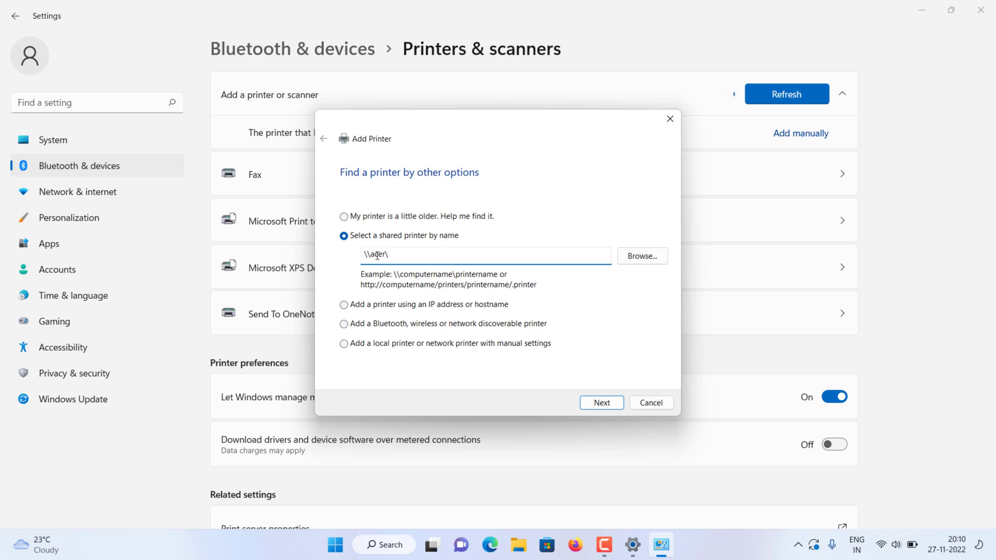
{"action": "type", "text": "canonlbp29"}
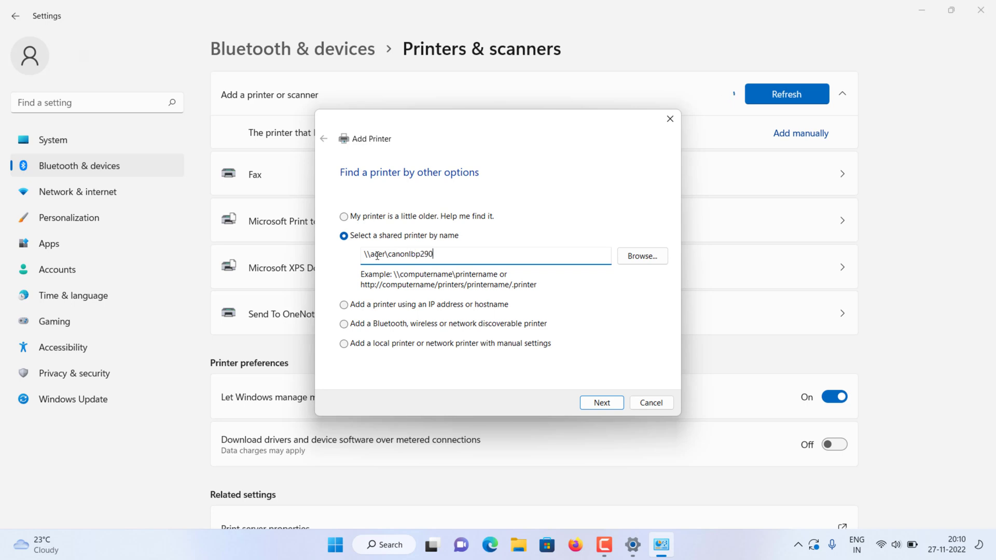
{"action": "type", "text": "0"}
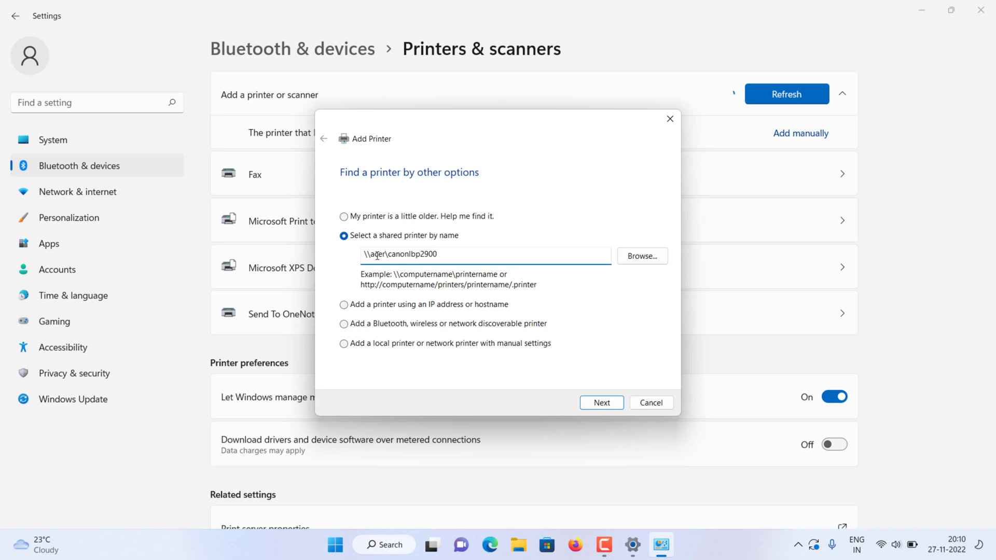
{"action": "left_click", "coordinate": [600, 402]}
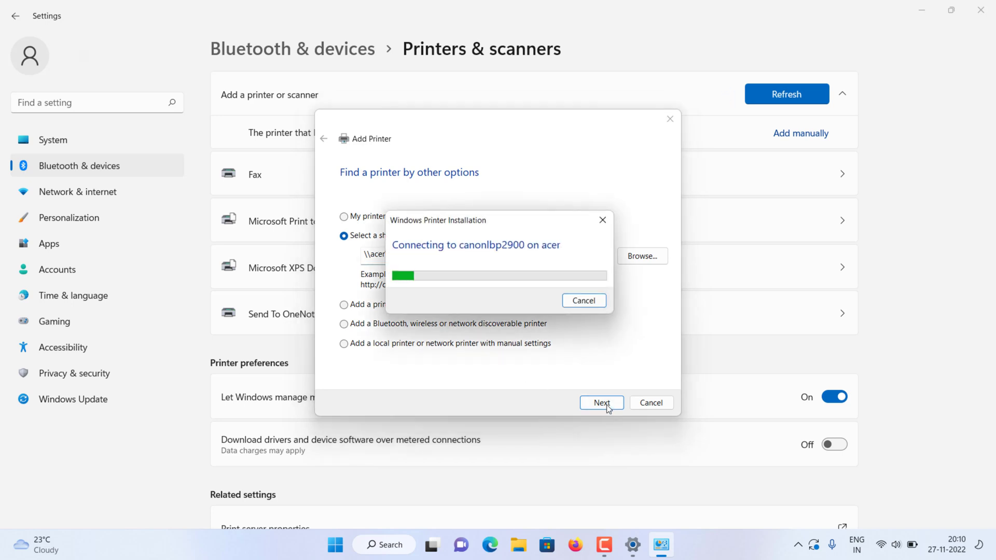